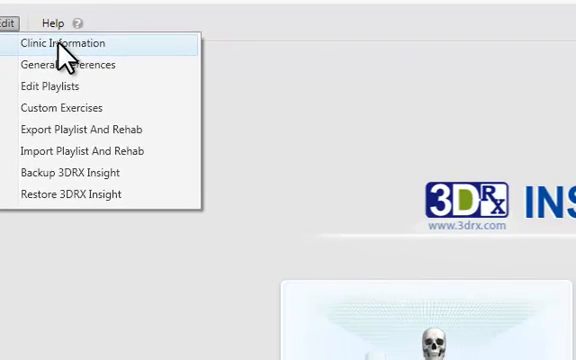
Step: Review the clinic's name and address details and close them without updating
left_click(62, 44)
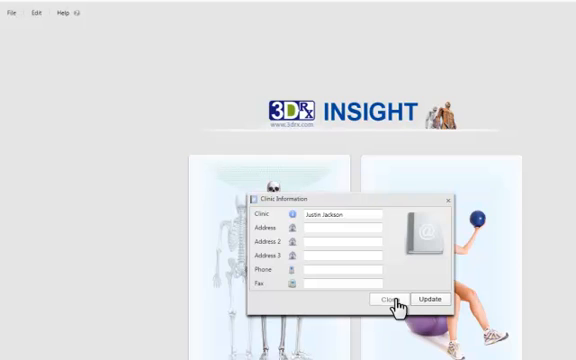
left_click(388, 300)
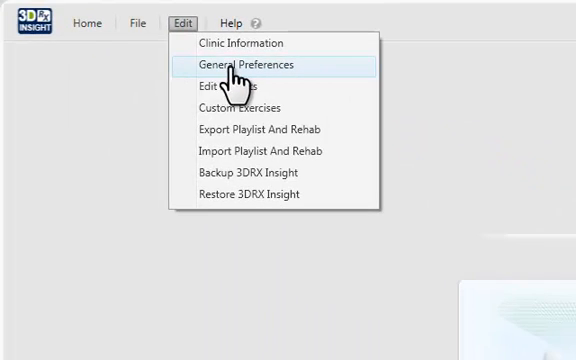
Step: Review general preferences, cancel choosing a new report logo, and close without updating
left_click(244, 64)
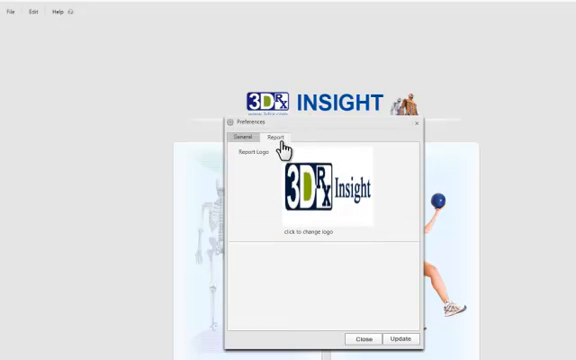
mouse_move(320, 200)
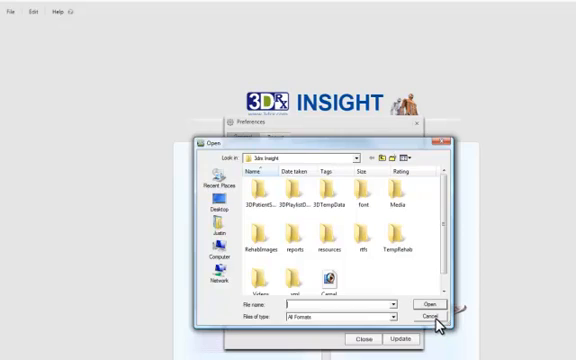
left_click(432, 324)
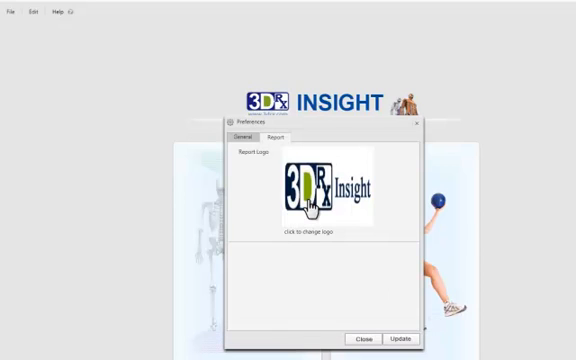
mouse_move(372, 340)
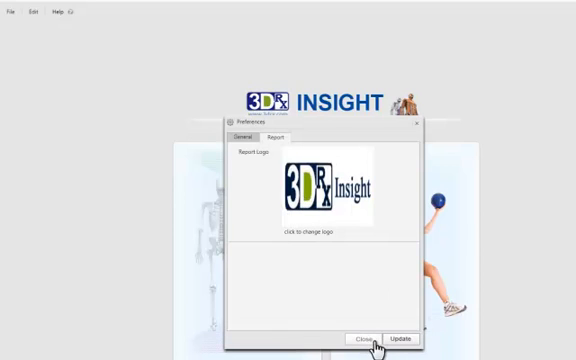
mouse_move(332, 202)
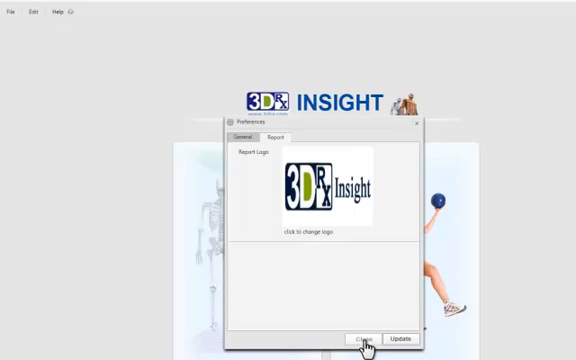
left_click(368, 338)
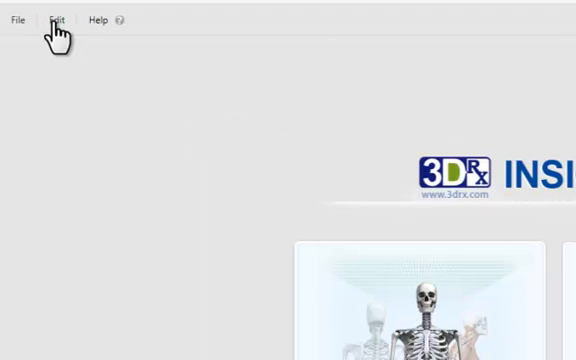
Step: Bring up the Edit options list of clinic, preference, playlist and backup items
left_click(56, 18)
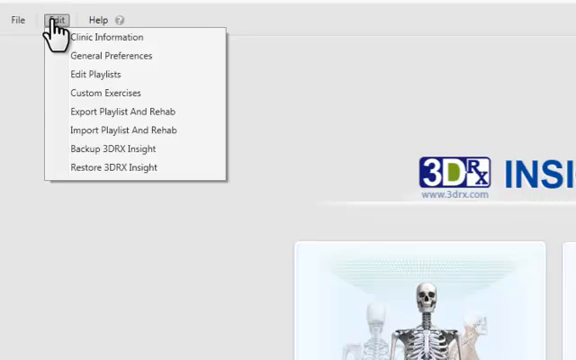
mouse_move(96, 112)
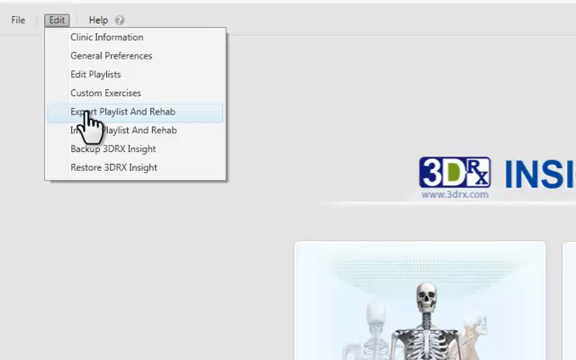
mouse_move(90, 132)
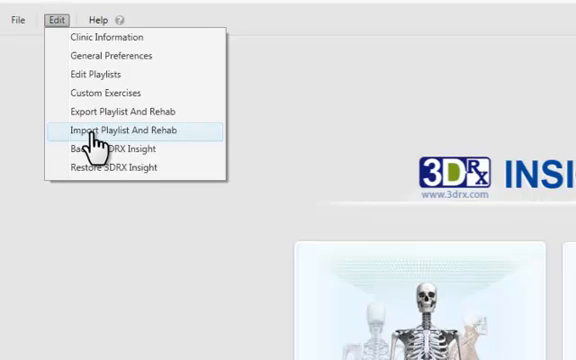
Step: Review the Export Playlist And Rehab options and close without exporting anything
left_click(118, 110)
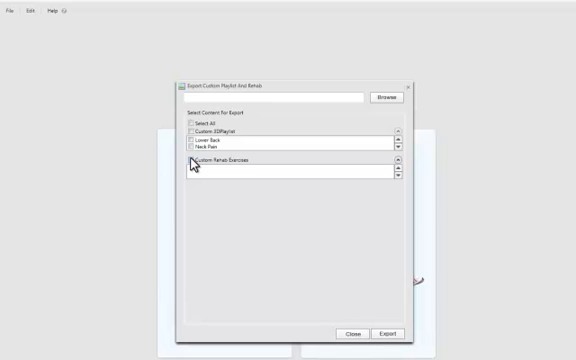
mouse_move(384, 96)
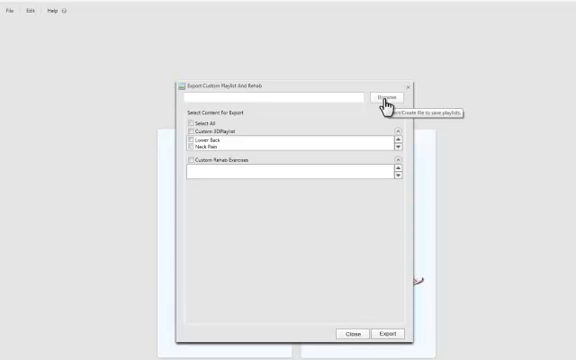
mouse_move(376, 124)
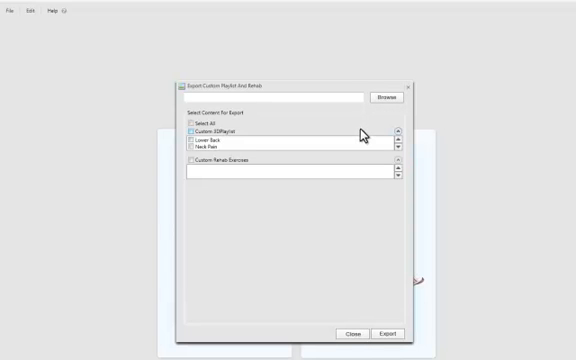
mouse_move(410, 92)
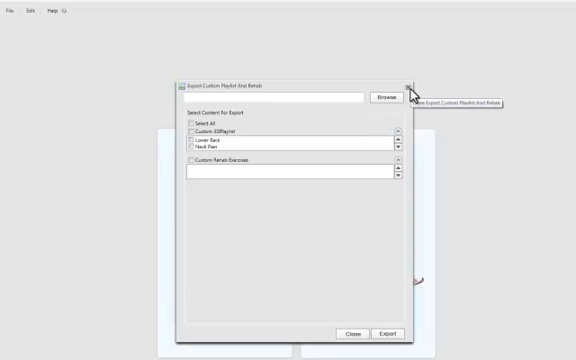
mouse_move(352, 332)
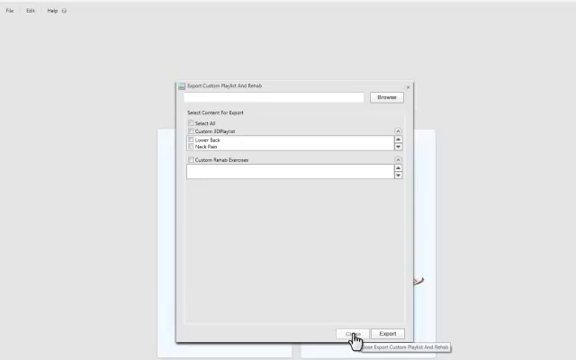
left_click(32, 24)
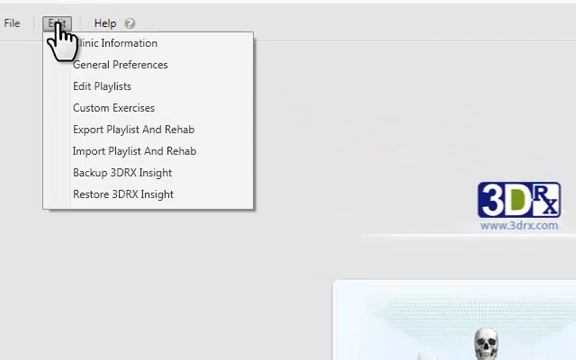